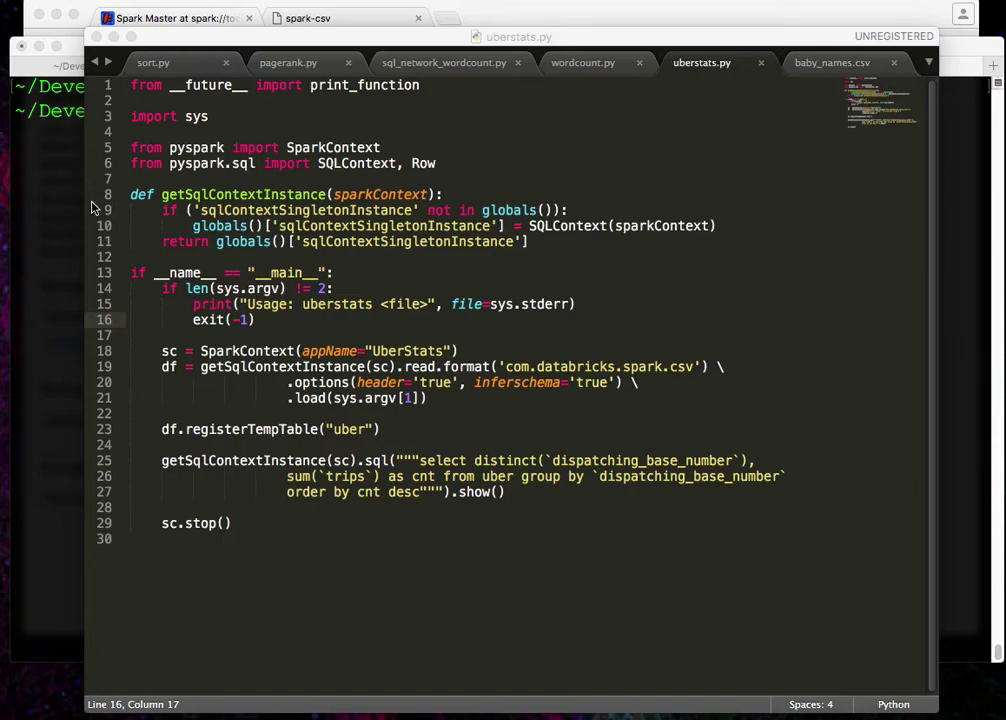
{"action": "mouse_move", "coordinate": [136, 152]}
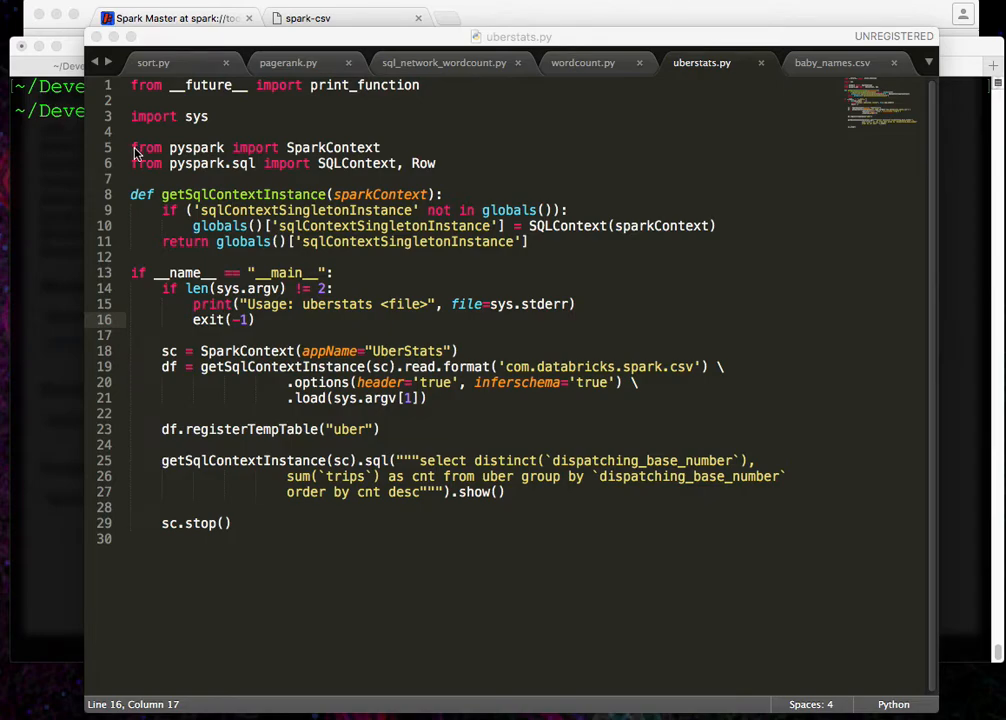
{"action": "mouse_move", "coordinate": [388, 182]}
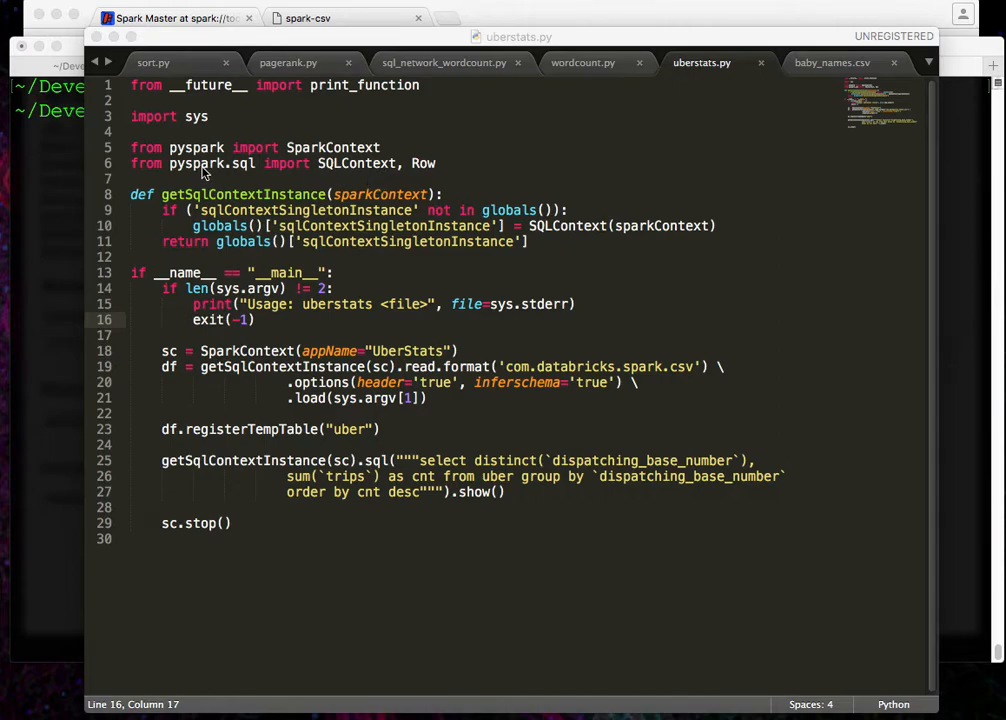
{"action": "mouse_move", "coordinate": [234, 248]}
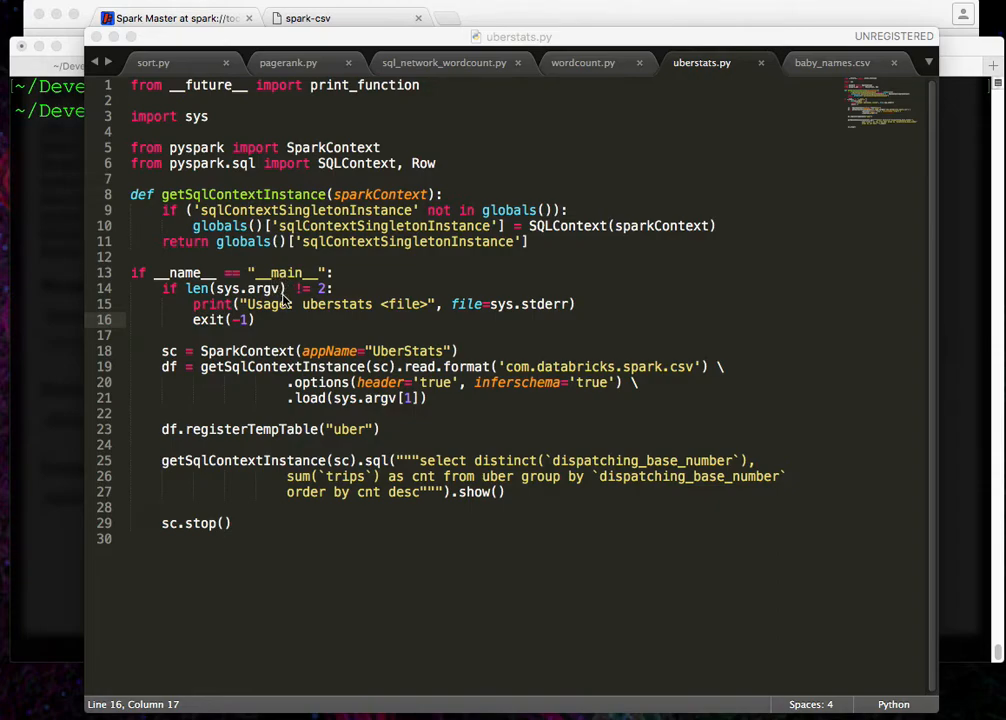
{"action": "mouse_move", "coordinate": [298, 312]}
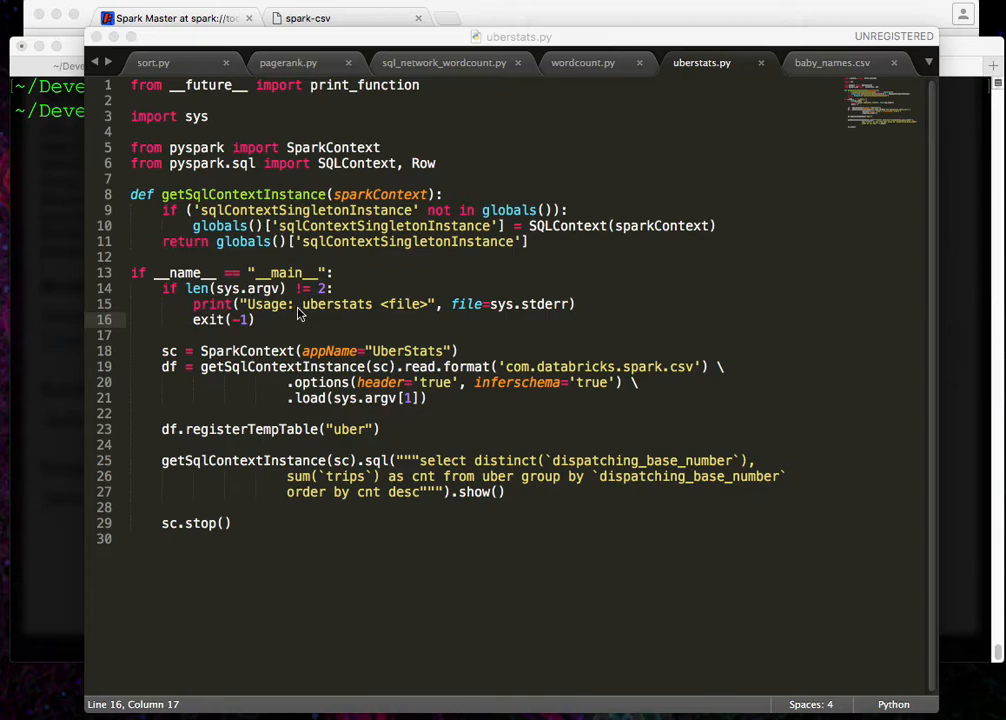
{"action": "mouse_move", "coordinate": [342, 312]}
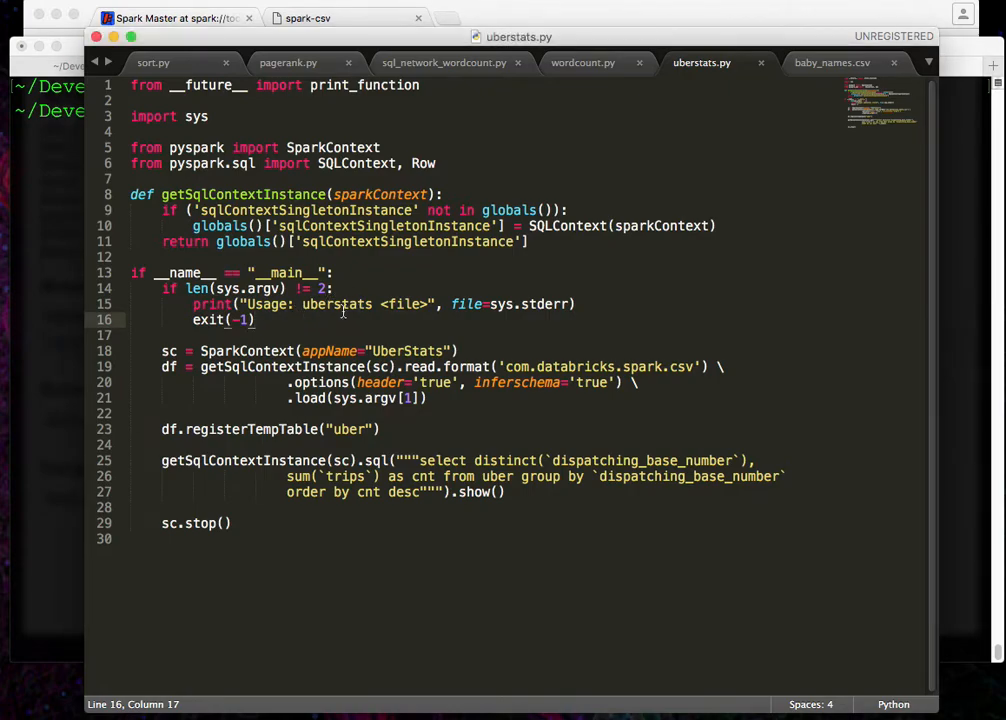
{"action": "mouse_move", "coordinate": [344, 324]}
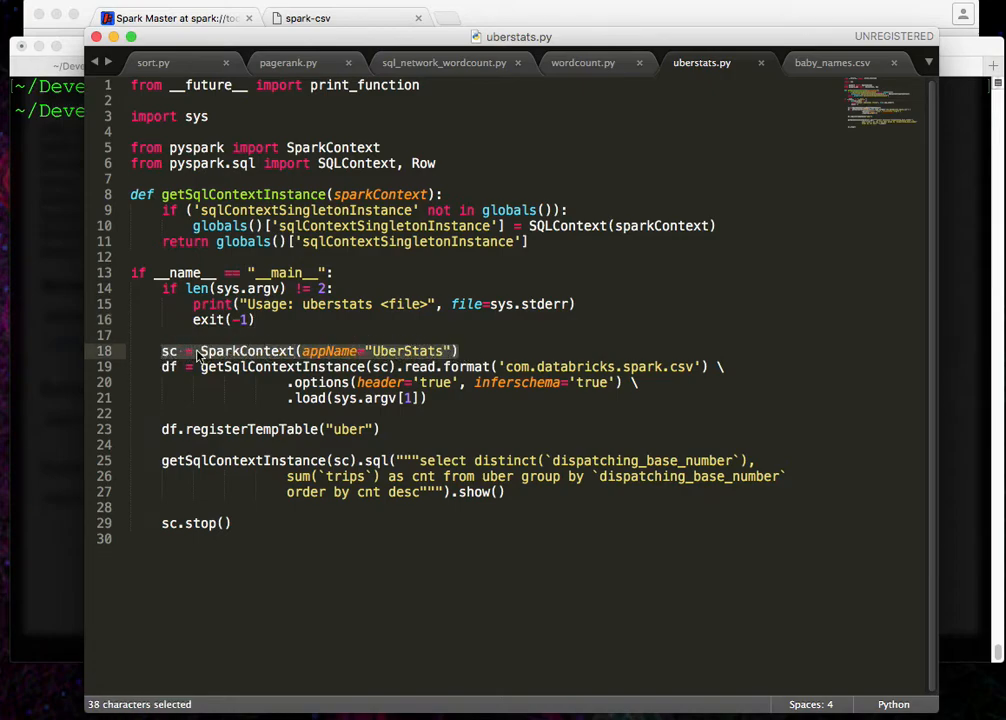
- Highlight the application name UberStats in the code, then clear the selection
{"action": "double_click", "coordinate": [408, 352]}
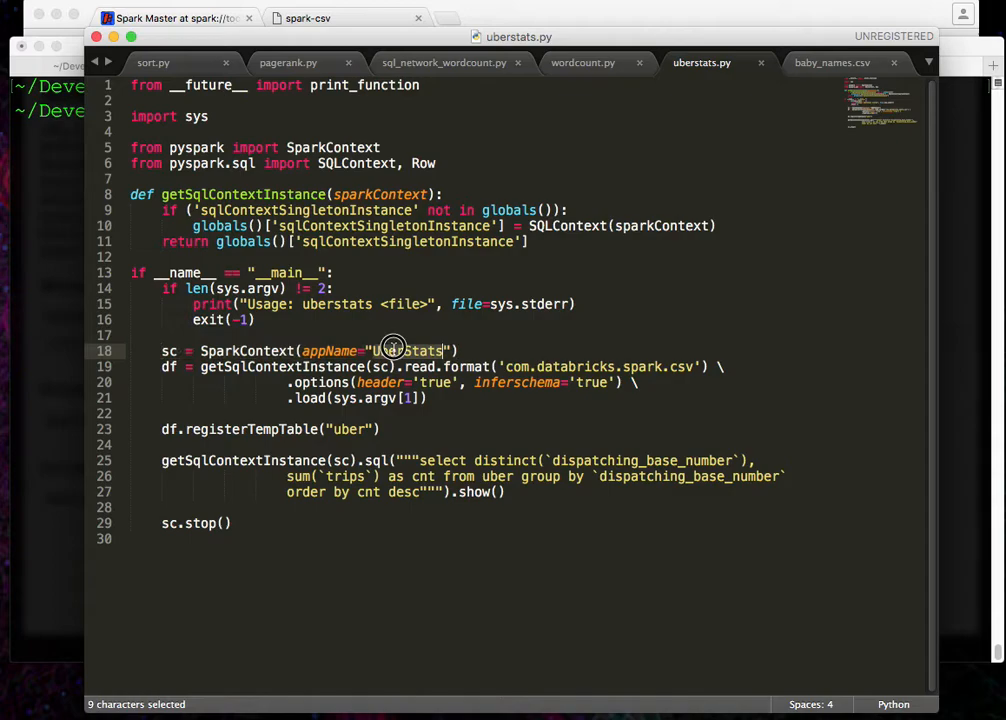
{"action": "mouse_move", "coordinate": [392, 350]}
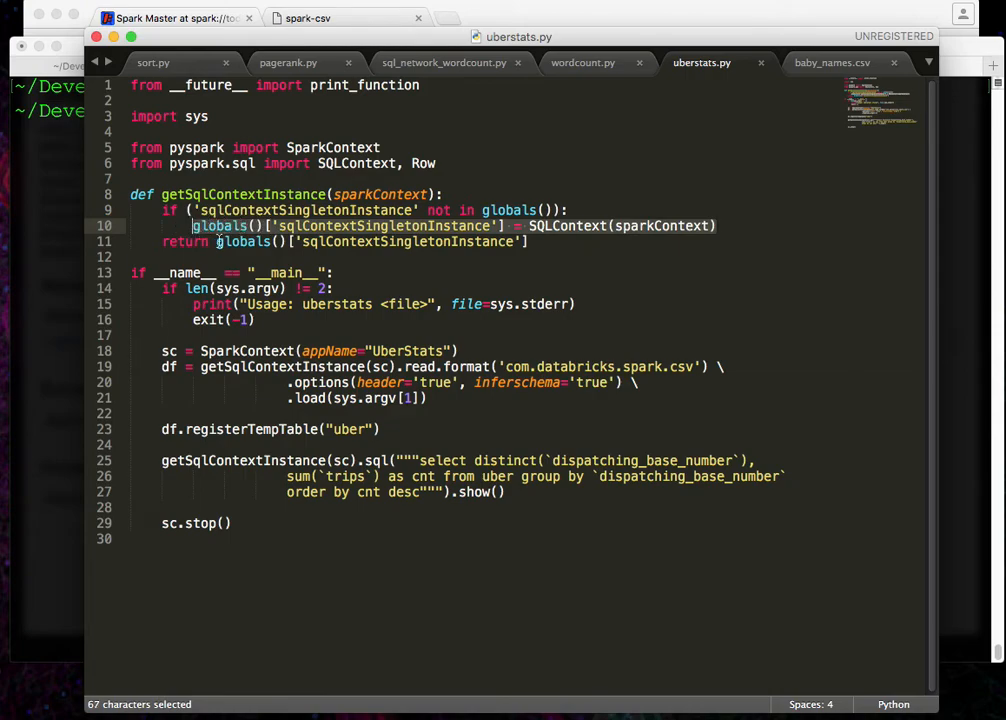
{"action": "left_click", "coordinate": [316, 366]}
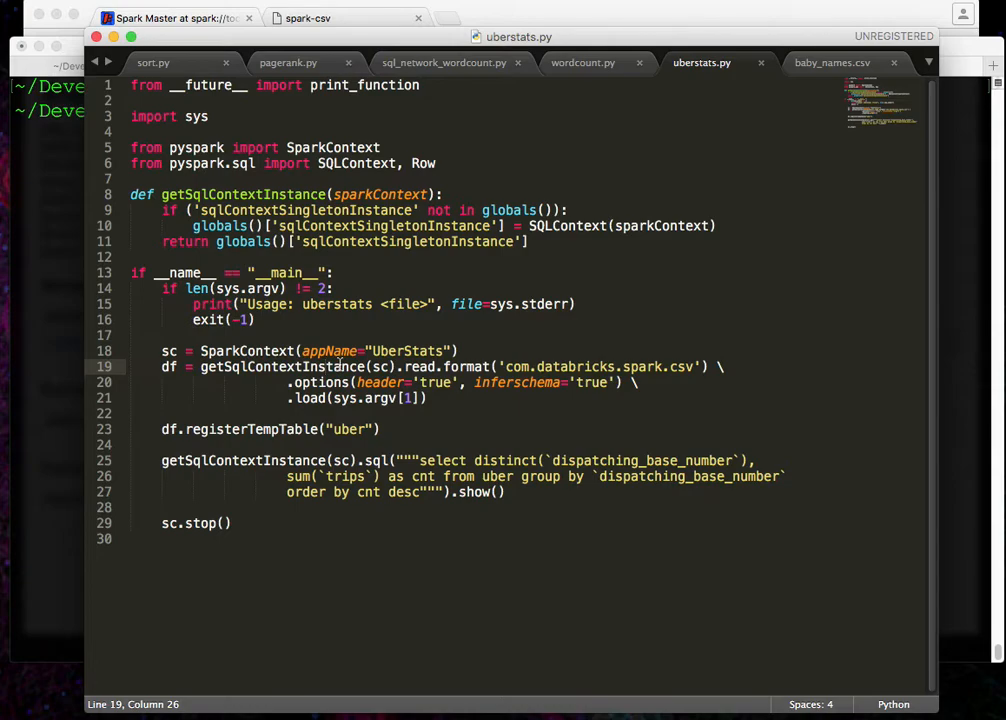
{"action": "mouse_move", "coordinate": [544, 358]}
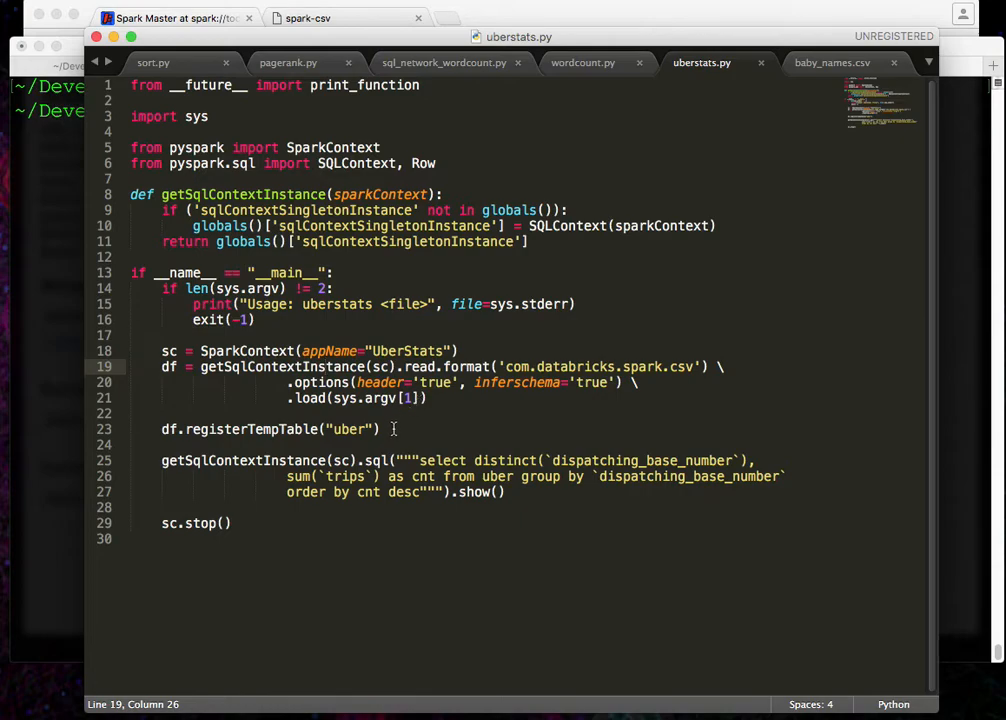
{"action": "mouse_move", "coordinate": [258, 428]}
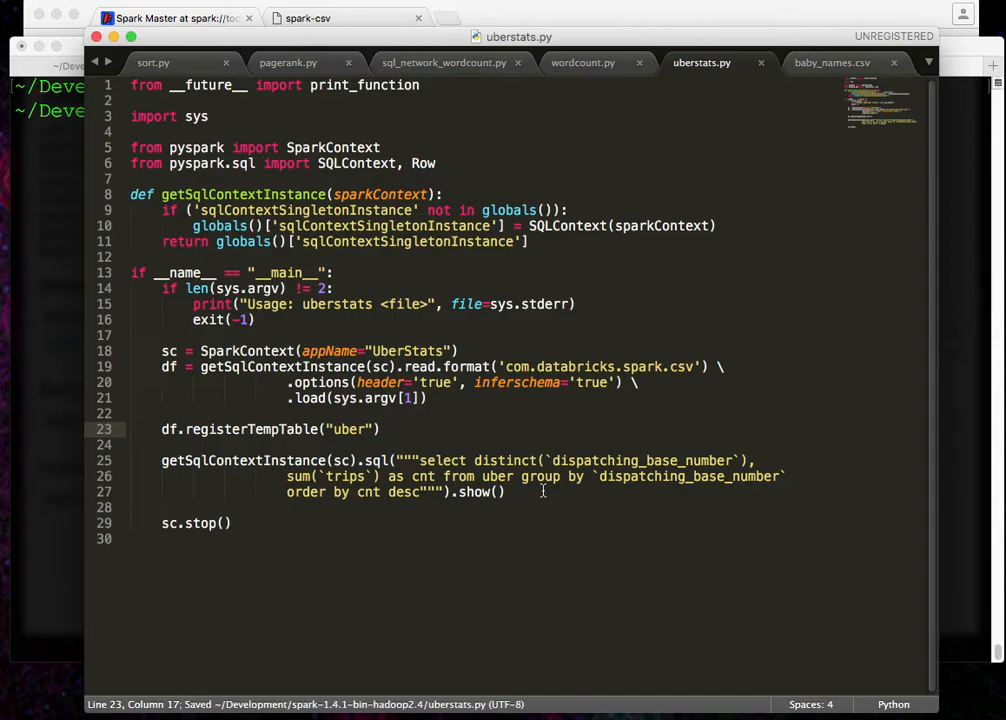
{"action": "mouse_move", "coordinate": [80, 360]}
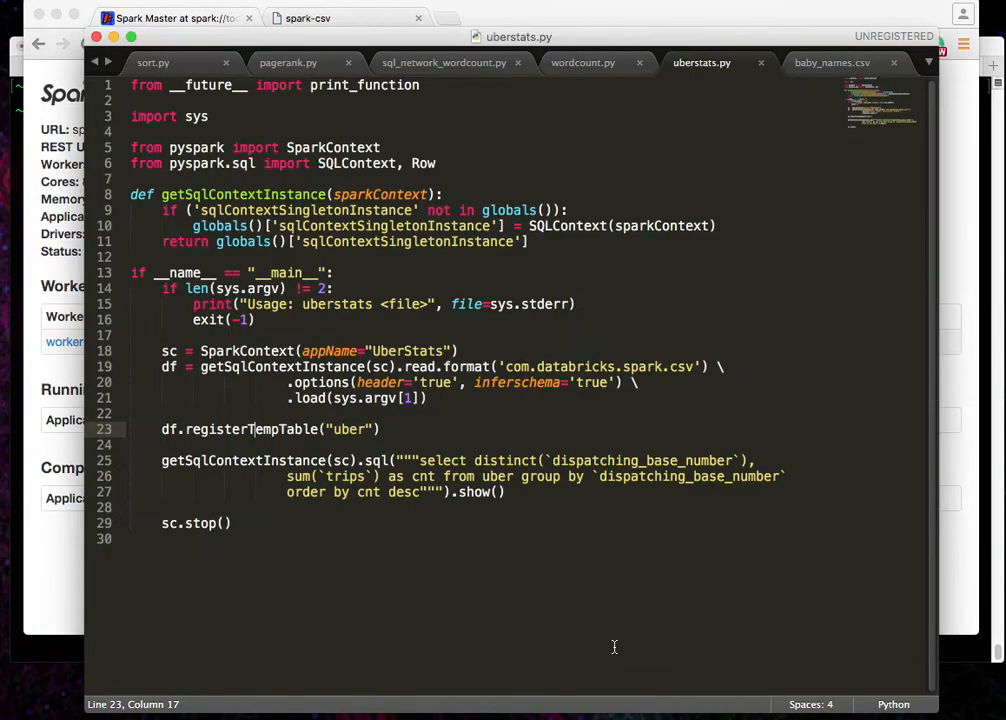
{"action": "mouse_move", "coordinate": [604, 616]}
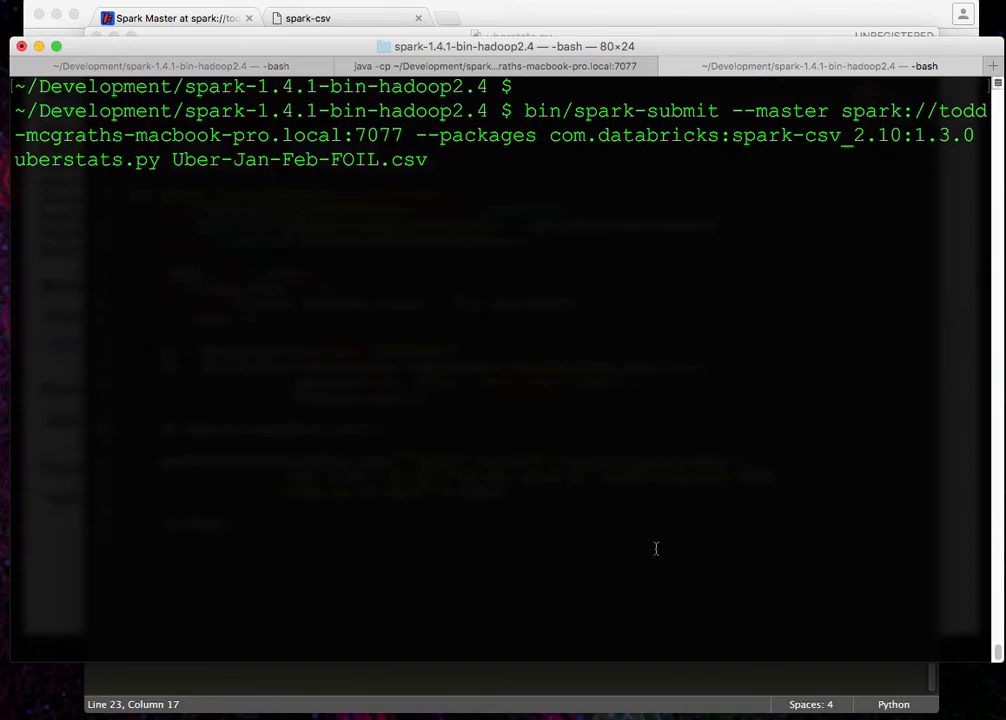
{"action": "mouse_move", "coordinate": [698, 518]}
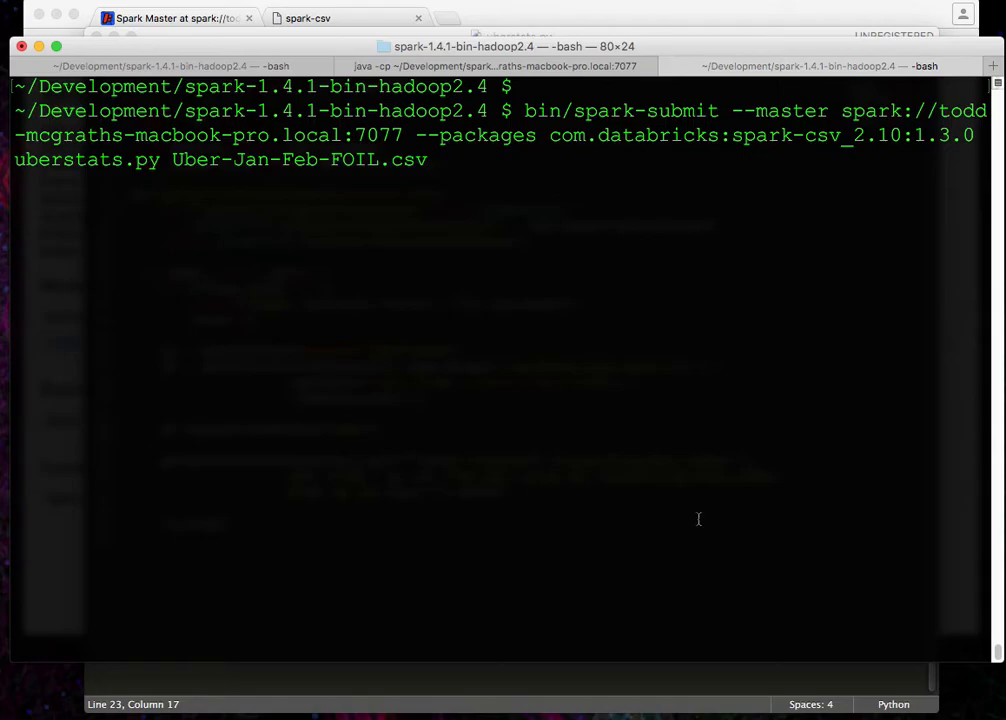
{"action": "mouse_move", "coordinate": [500, 140]}
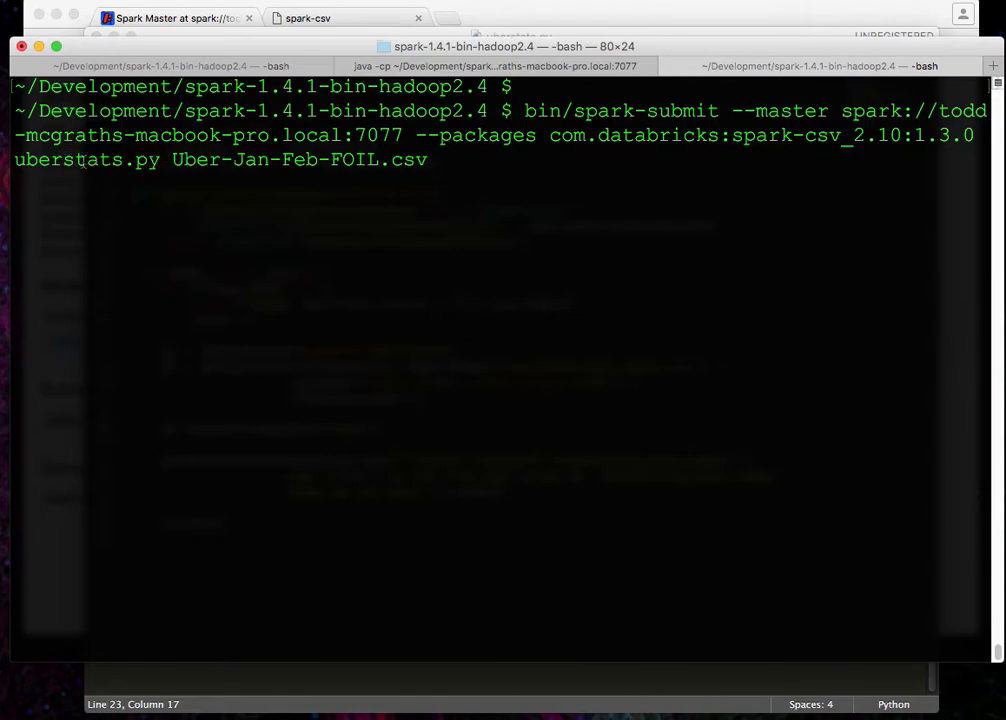
{"action": "mouse_move", "coordinate": [452, 168]}
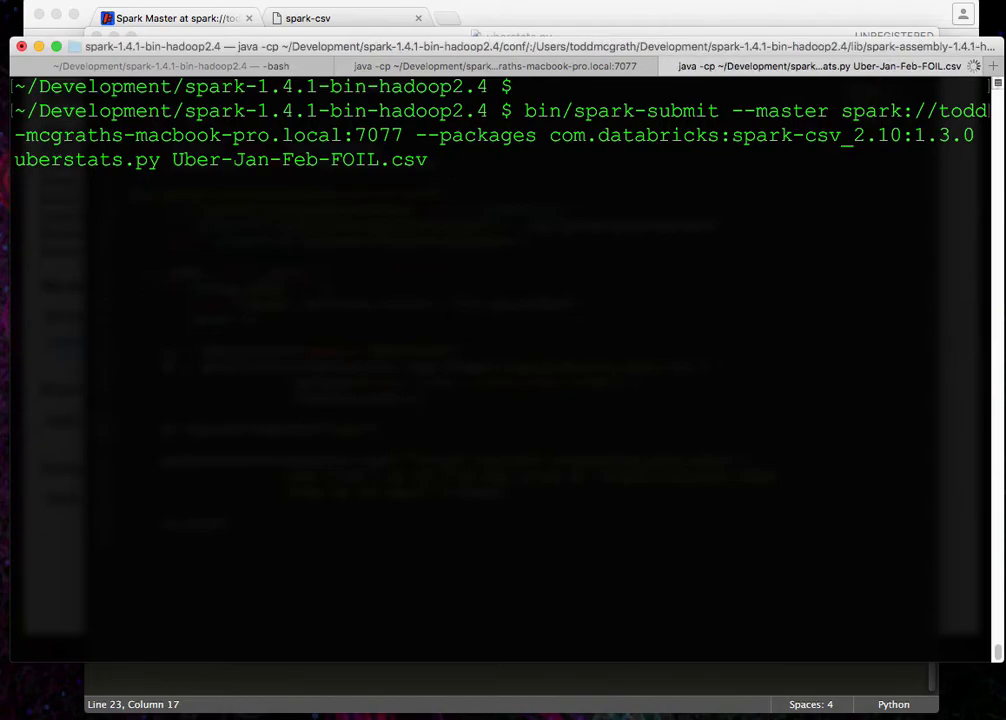
- Run the spark-submit command so Ivy resolves the spark-csv dependencies and starts the job
{"action": "key", "text": "Return"}
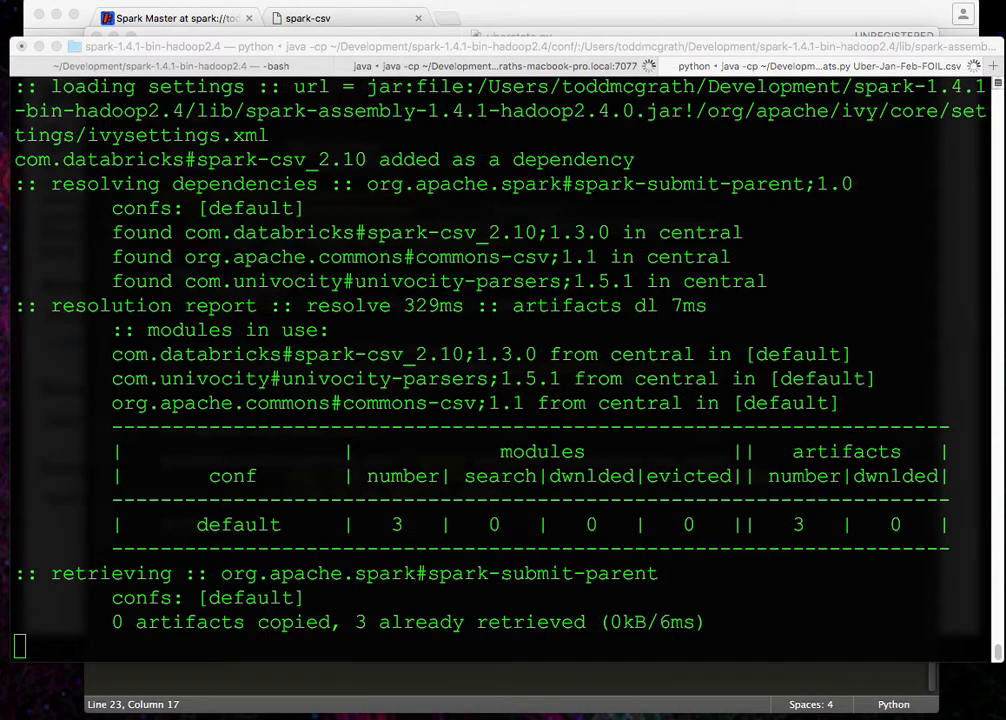
{"action": "mouse_move", "coordinate": [924, 428]}
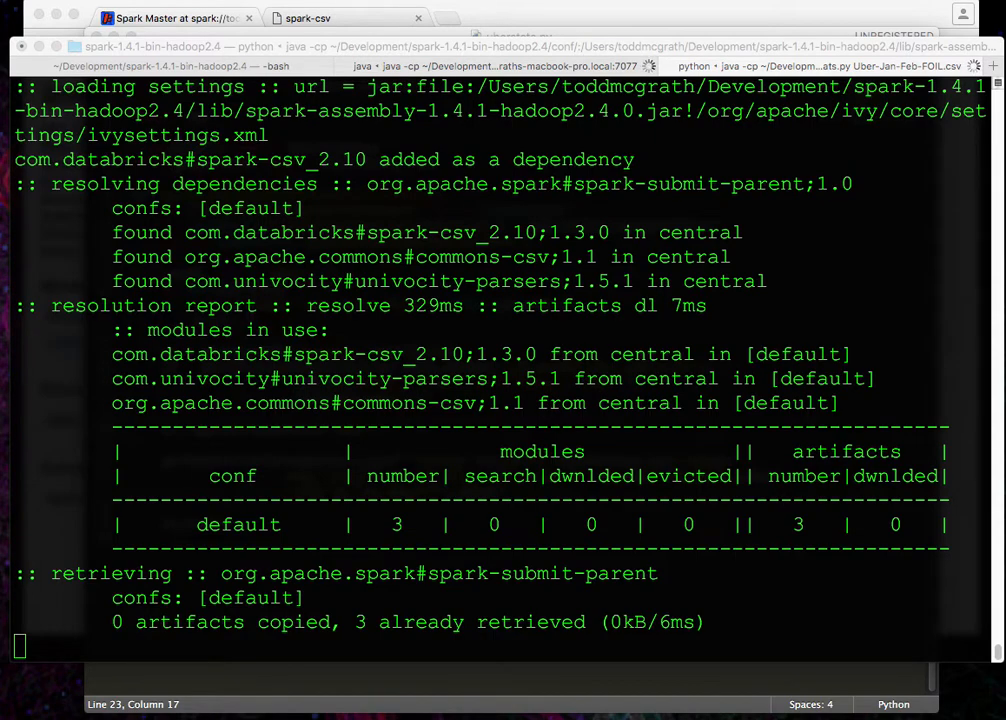
{"action": "mouse_move", "coordinate": [996, 440]}
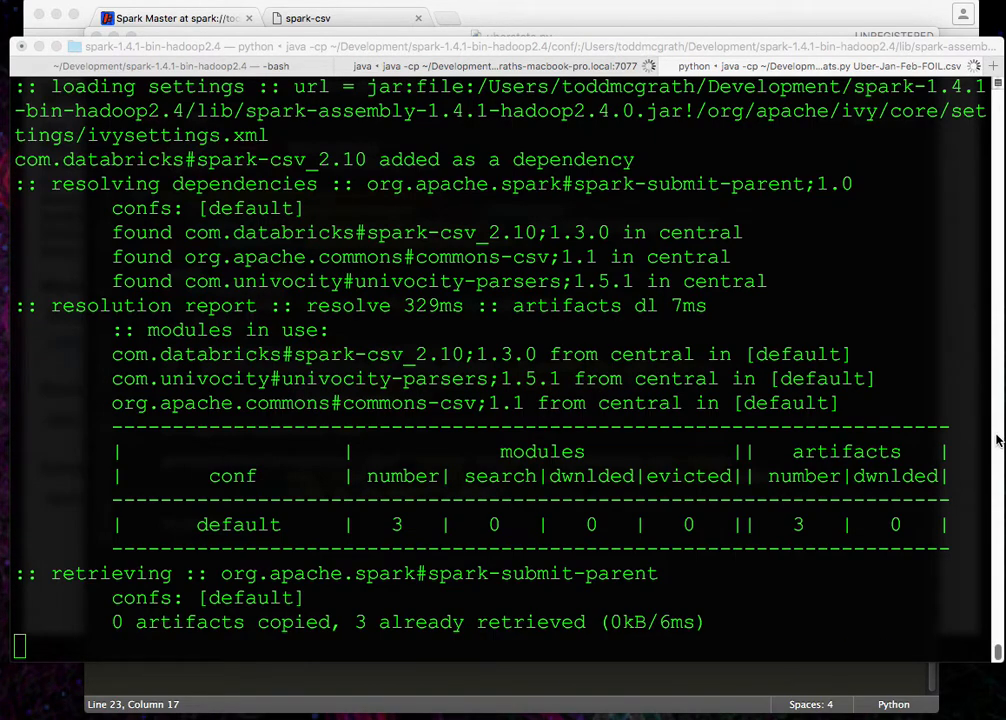